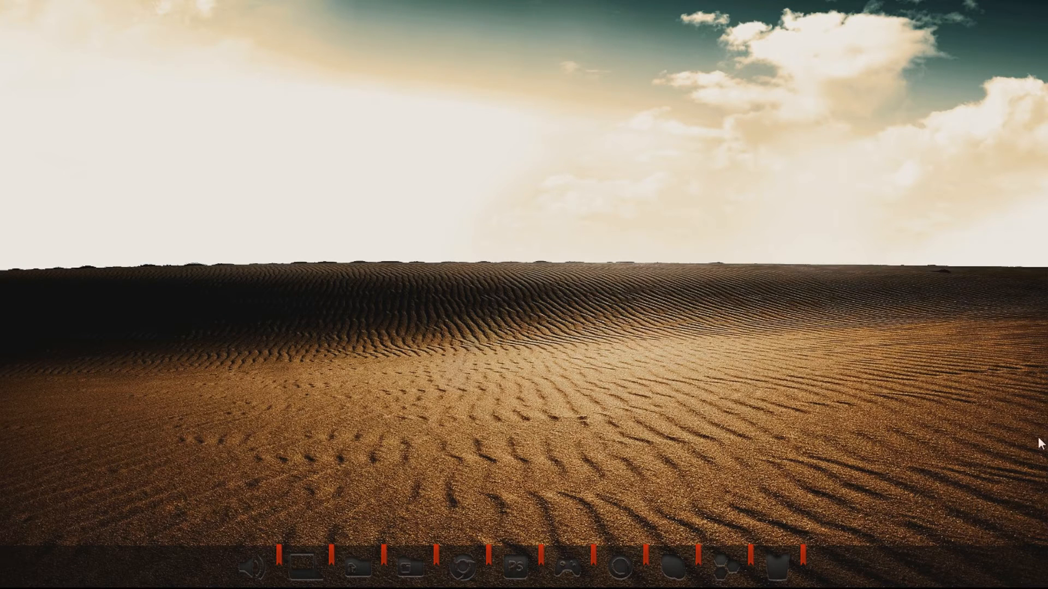
mouse_move(690, 310)
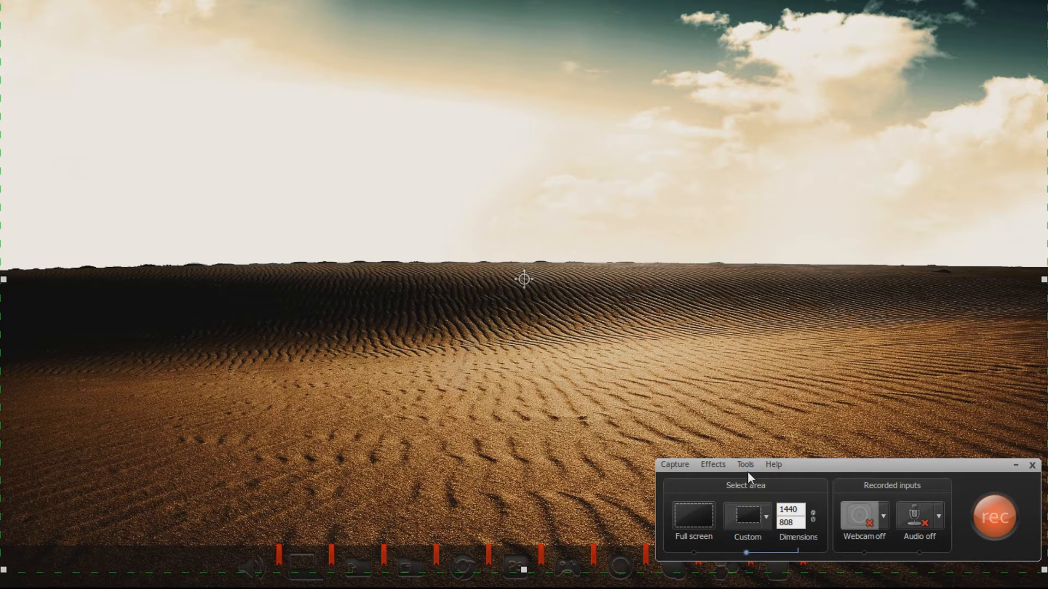
Step: Bring up the recorder's Tools Options dialog showing recordings saved as .avi
click(744, 465)
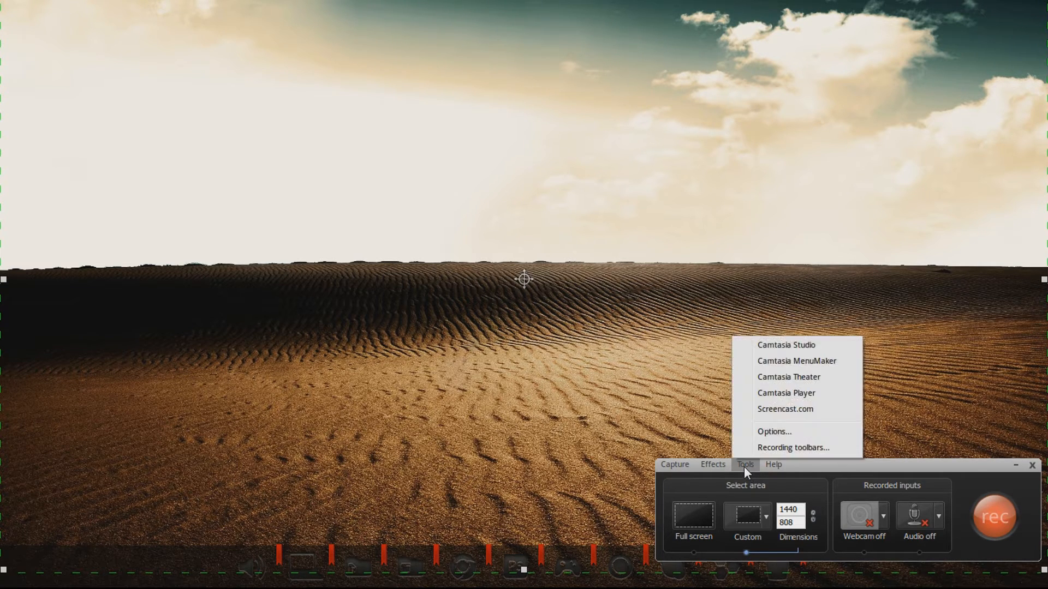
click(775, 432)
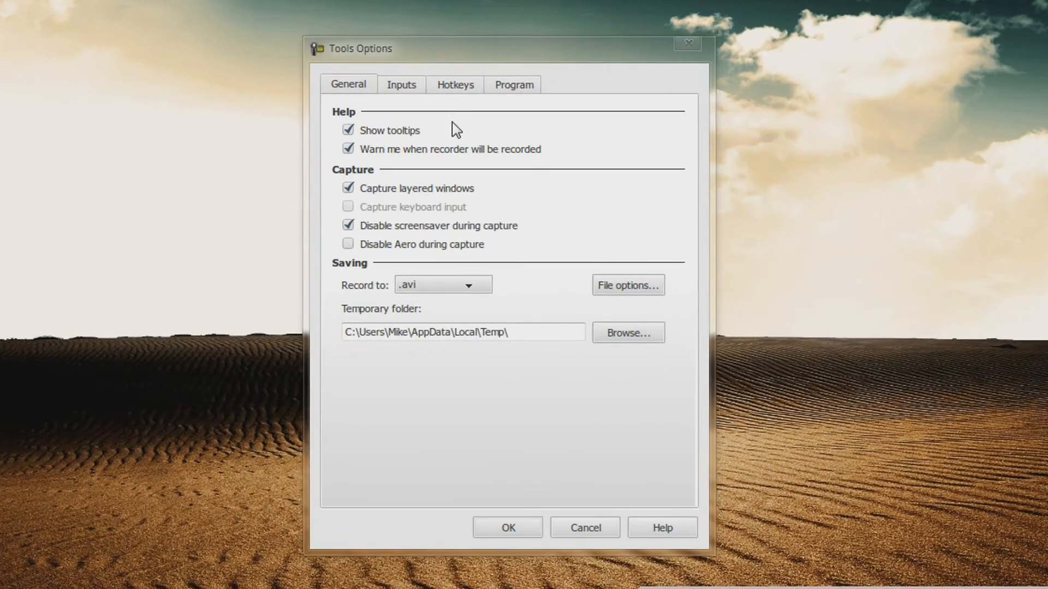
mouse_move(351, 138)
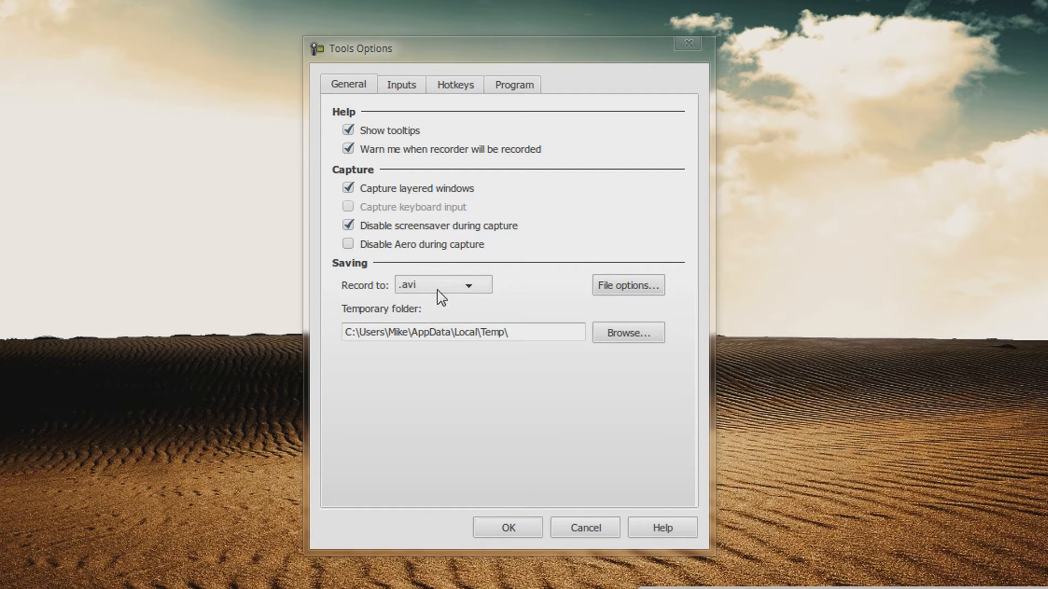
Step: Keep .avi as the output format and move on to the input settings at 40 fps
click(469, 285)
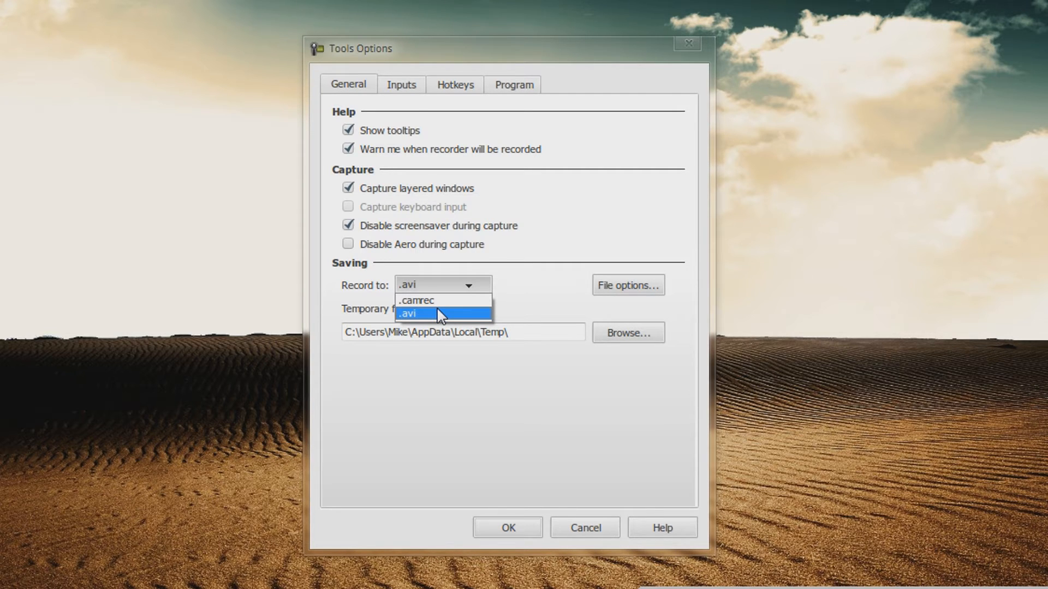
click(426, 313)
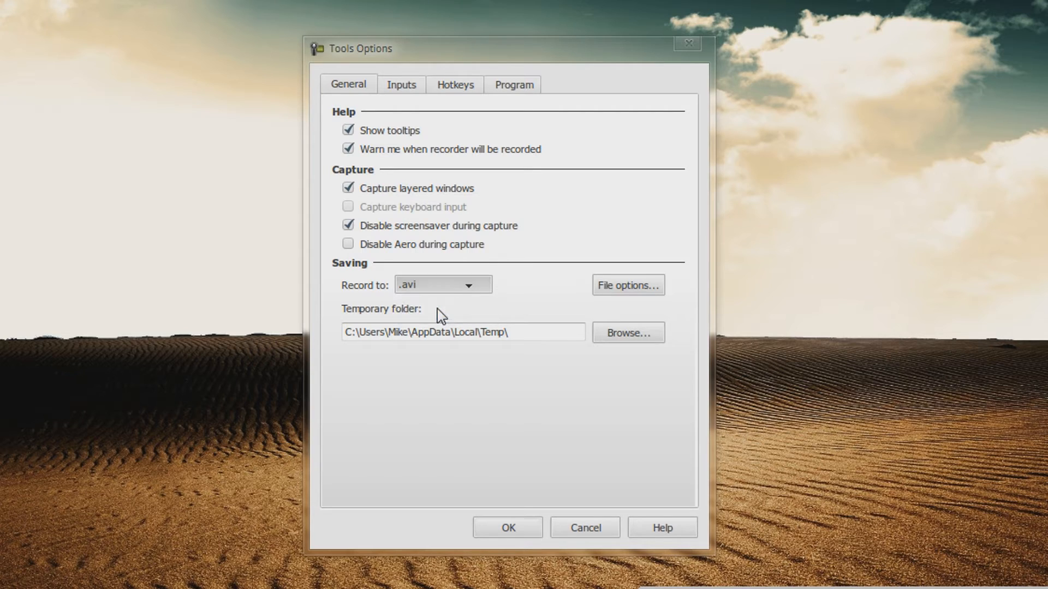
click(468, 285)
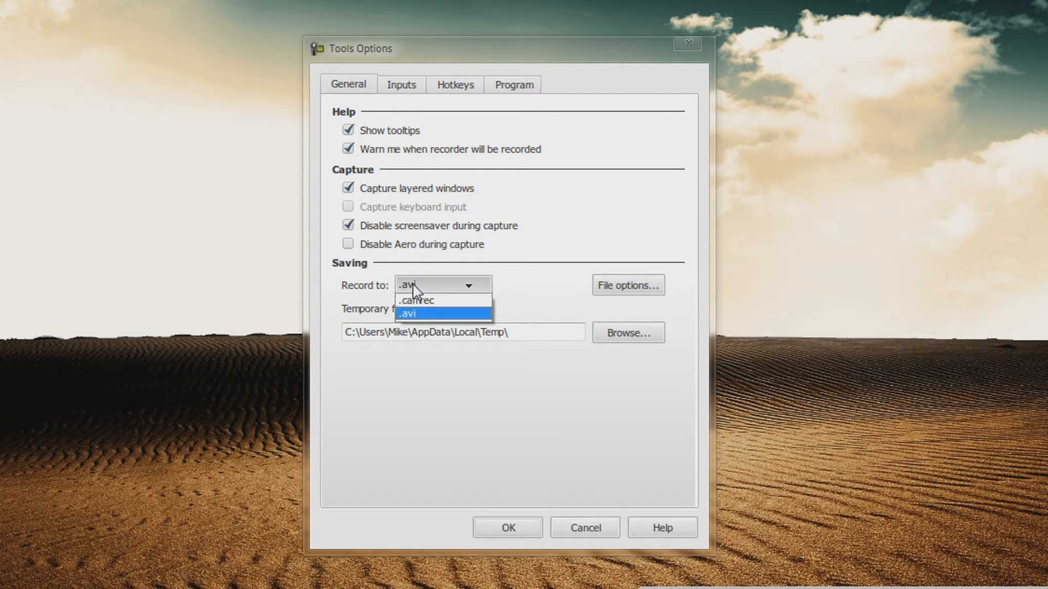
mouse_move(430, 307)
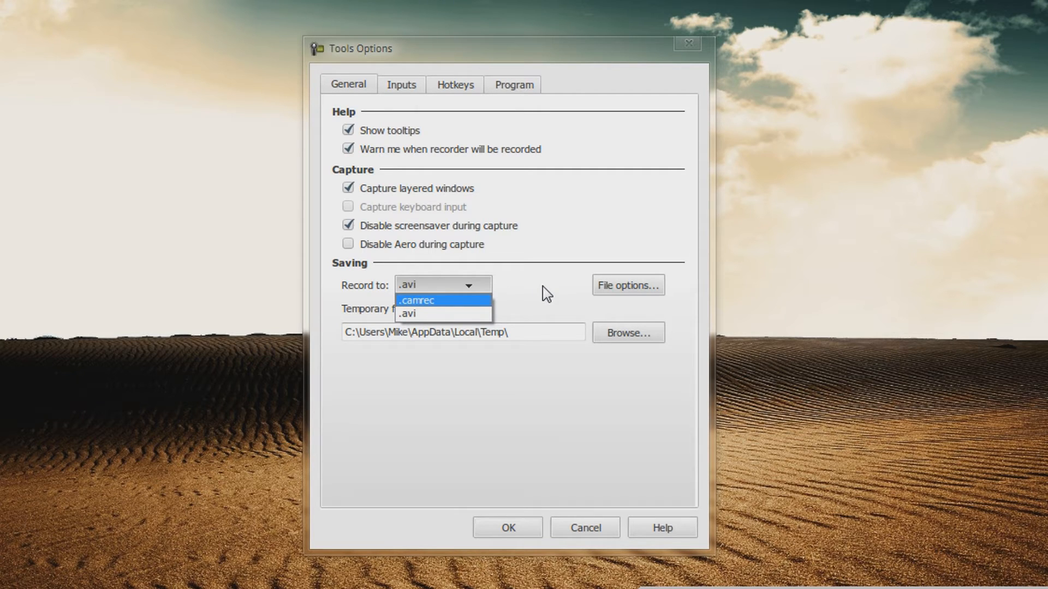
click(401, 85)
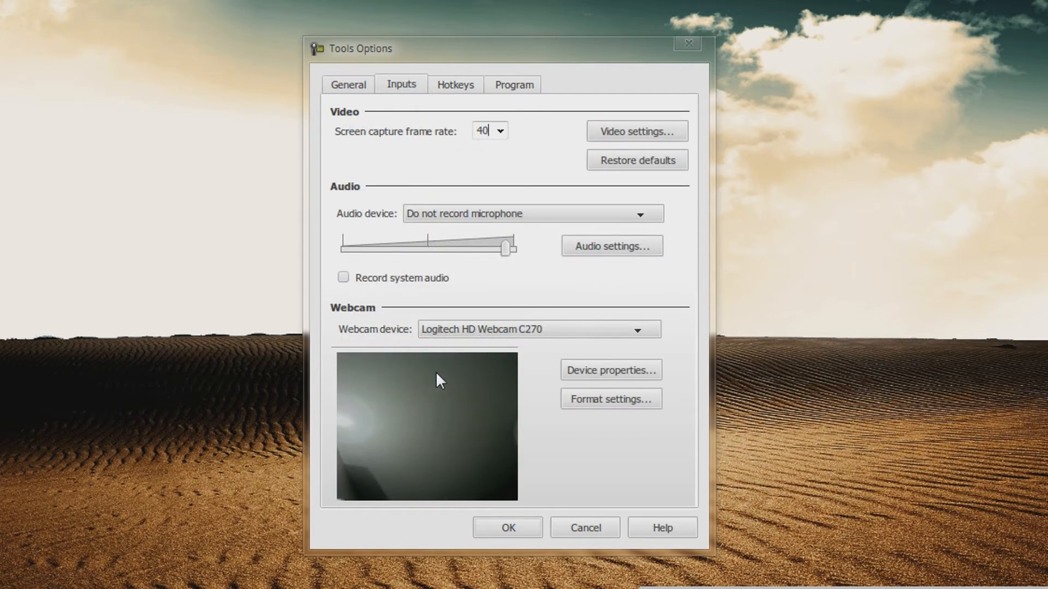
Step: Keep the screen capture frame rate at 40 and go to the video compression settings
click(503, 131)
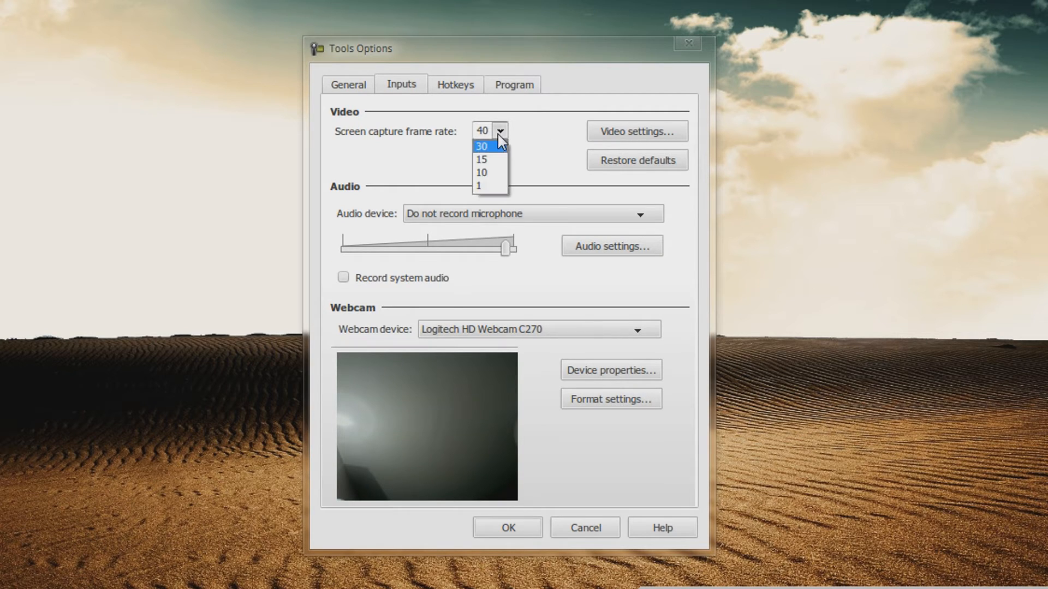
click(498, 131)
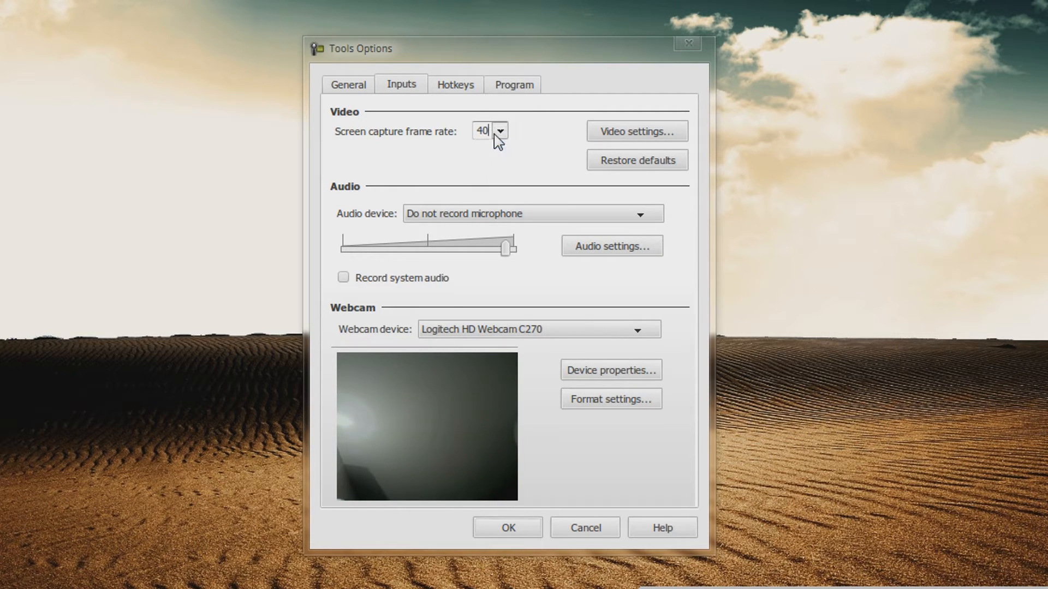
click(505, 131)
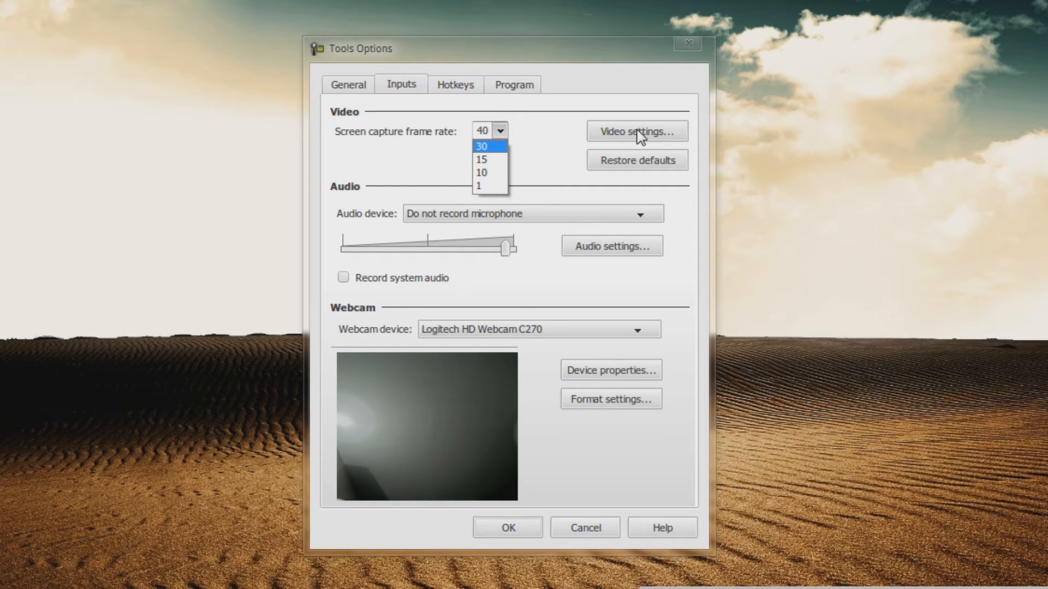
click(637, 131)
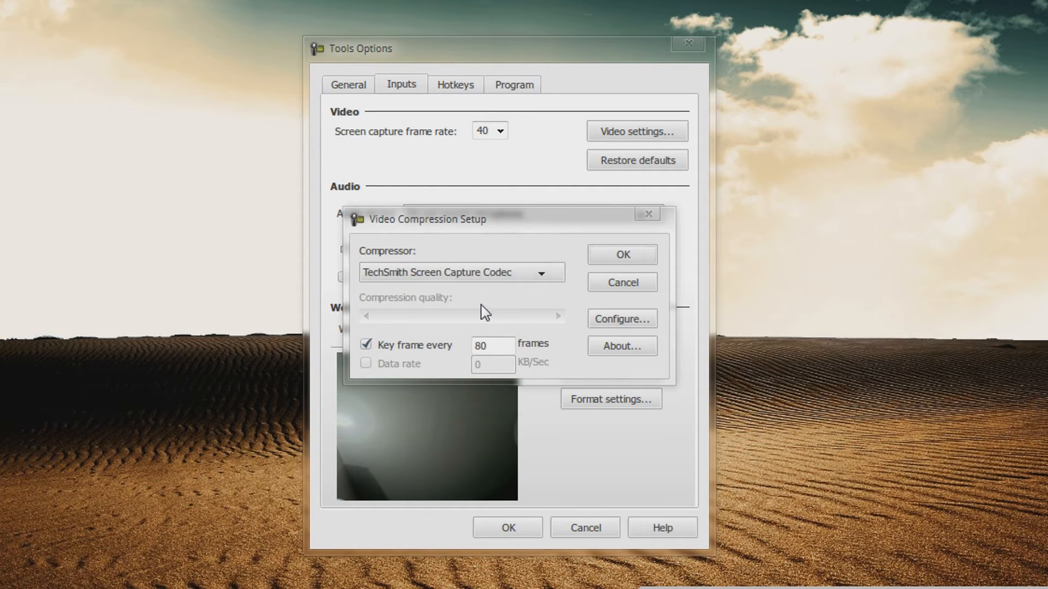
Step: Choose the TechSmith Screen Capture Codec, configure it for better compression, and confirm
click(542, 273)
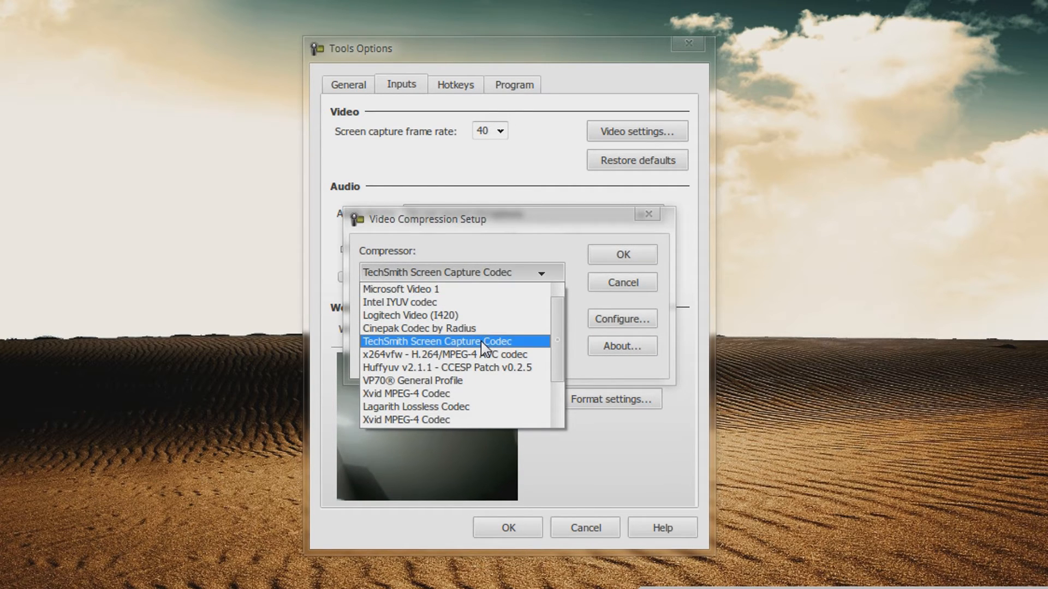
click(436, 341)
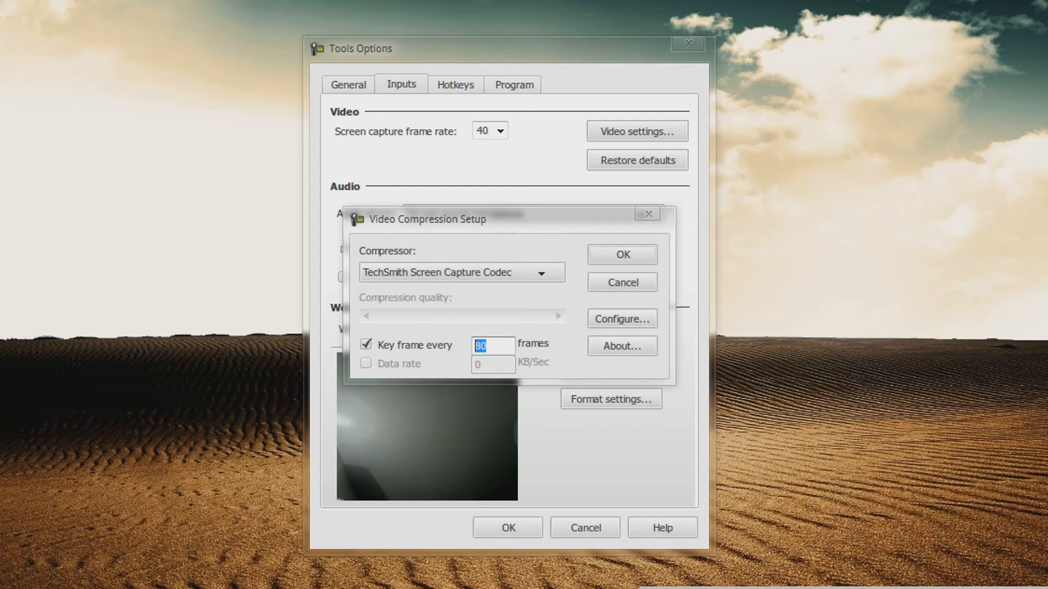
click(622, 319)
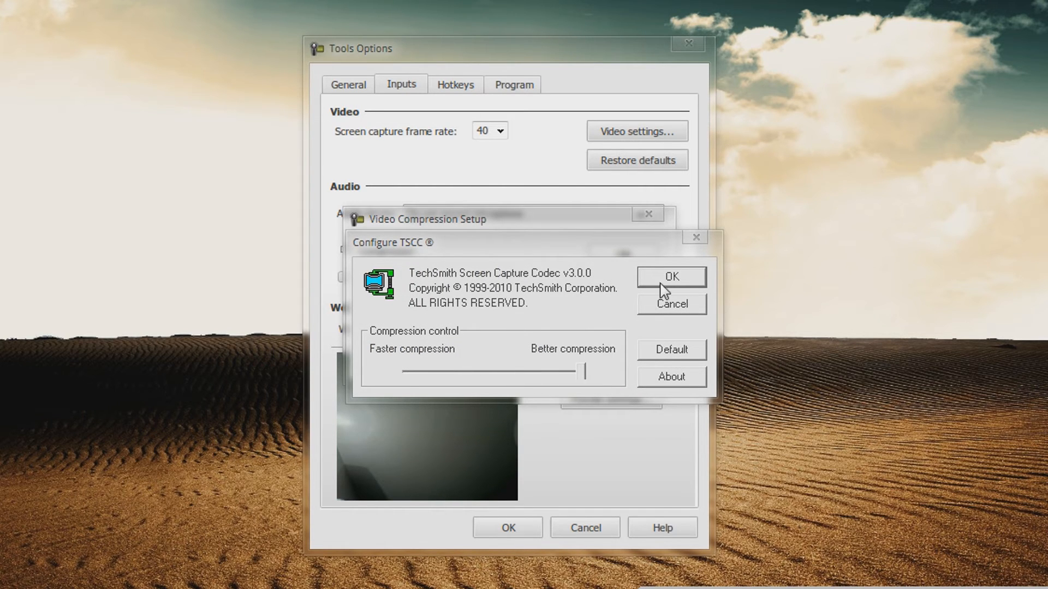
click(670, 277)
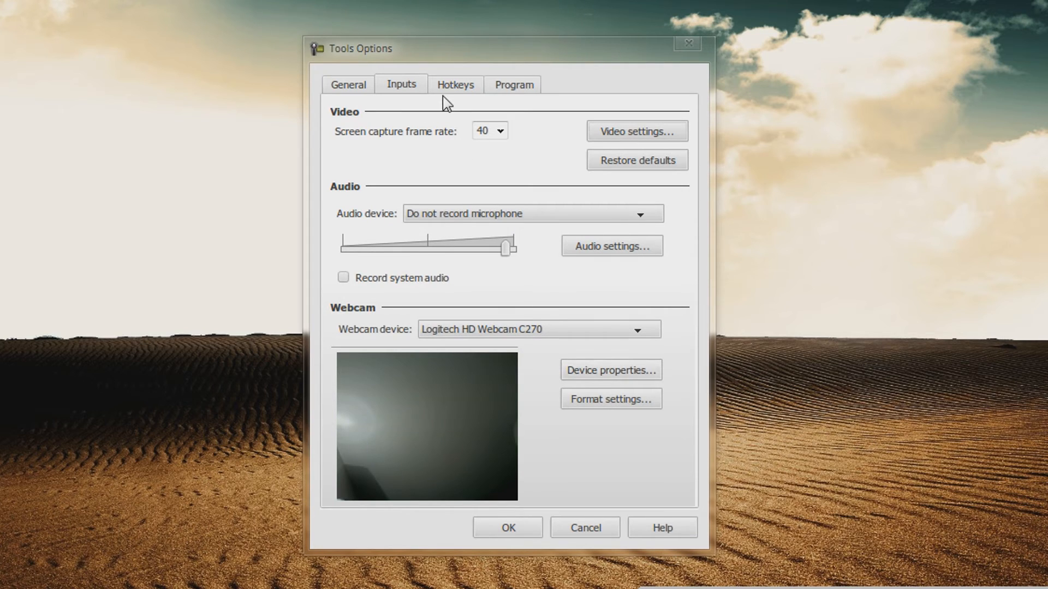
mouse_move(491, 240)
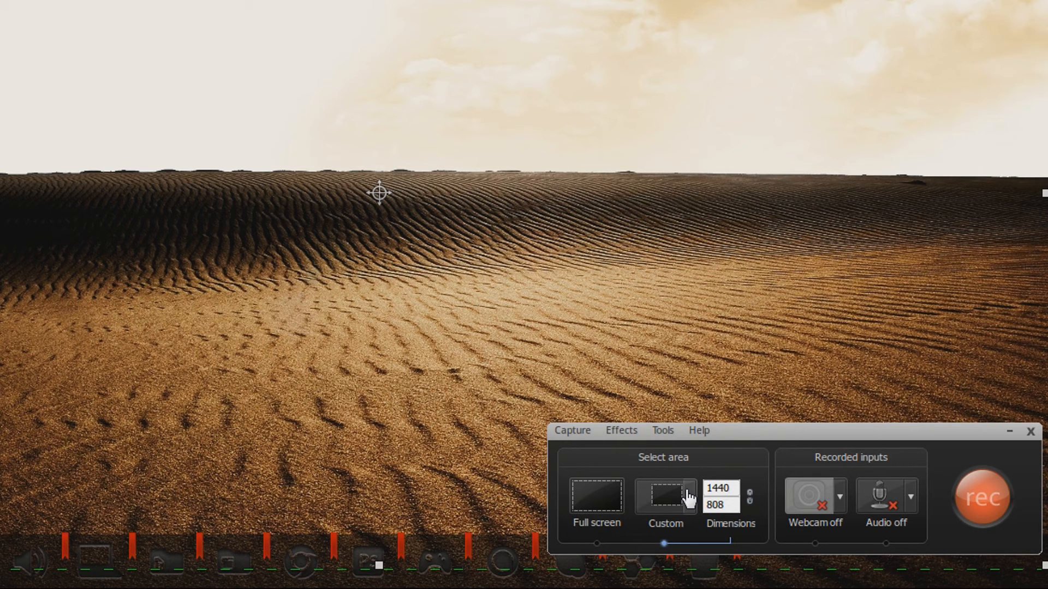
Step: Set a custom capture area 1440 wide, giving 1440 × 808
click(721, 487)
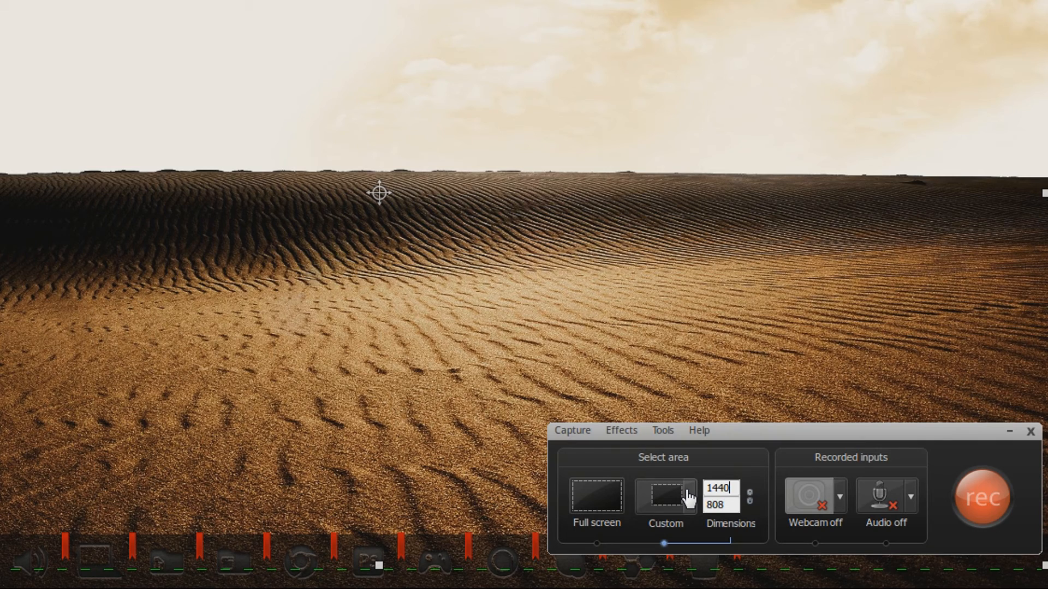